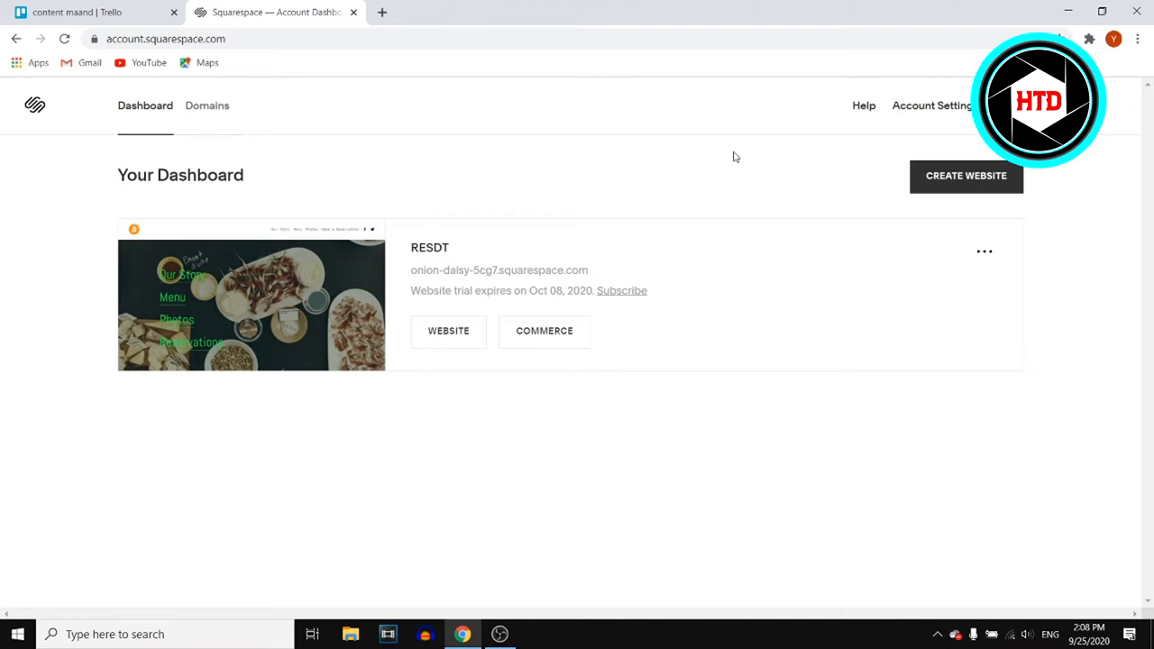
mouse_move(689, 214)
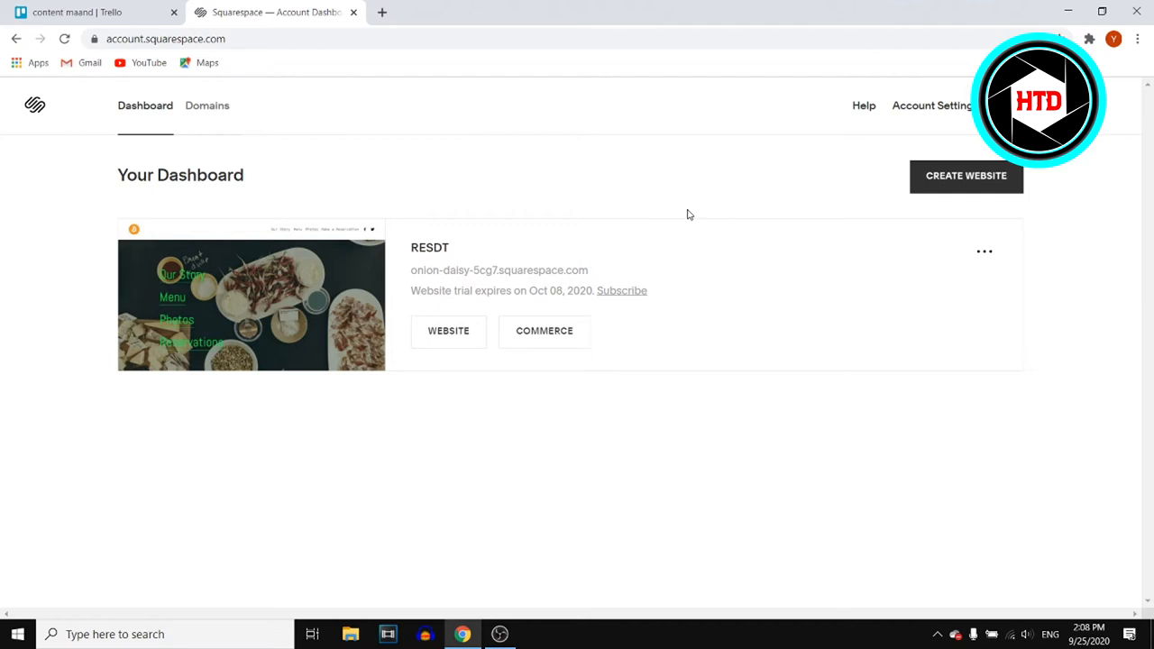
mouse_move(620, 602)
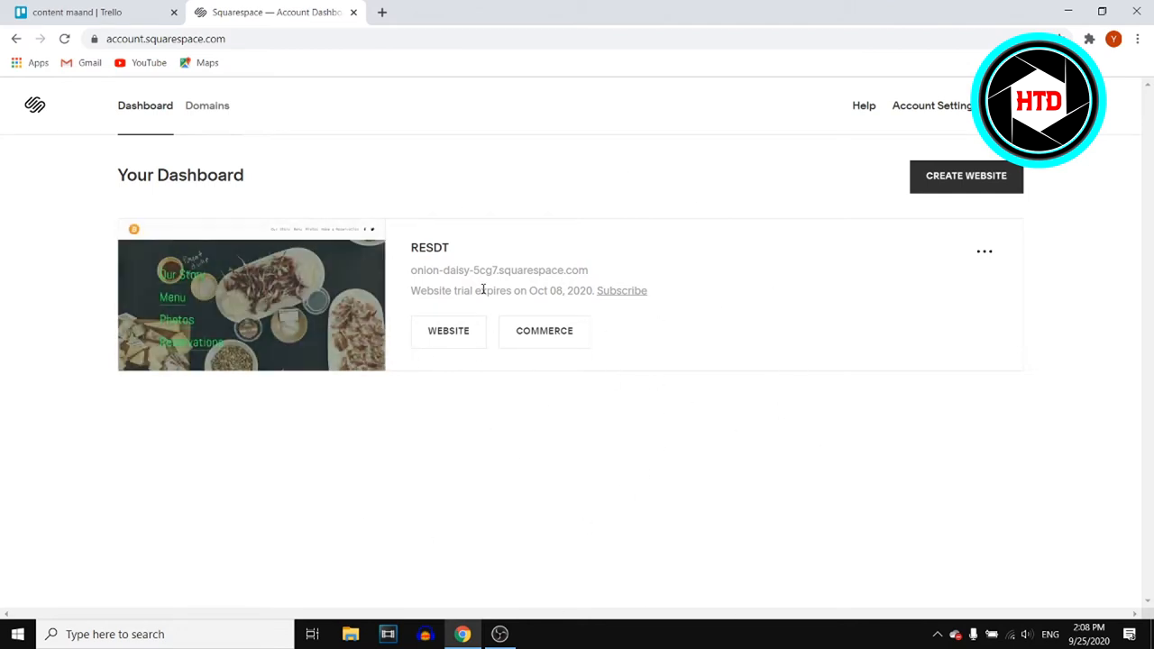
Reach the RESDT site's Settings panel through its card's options menu.
click(985, 251)
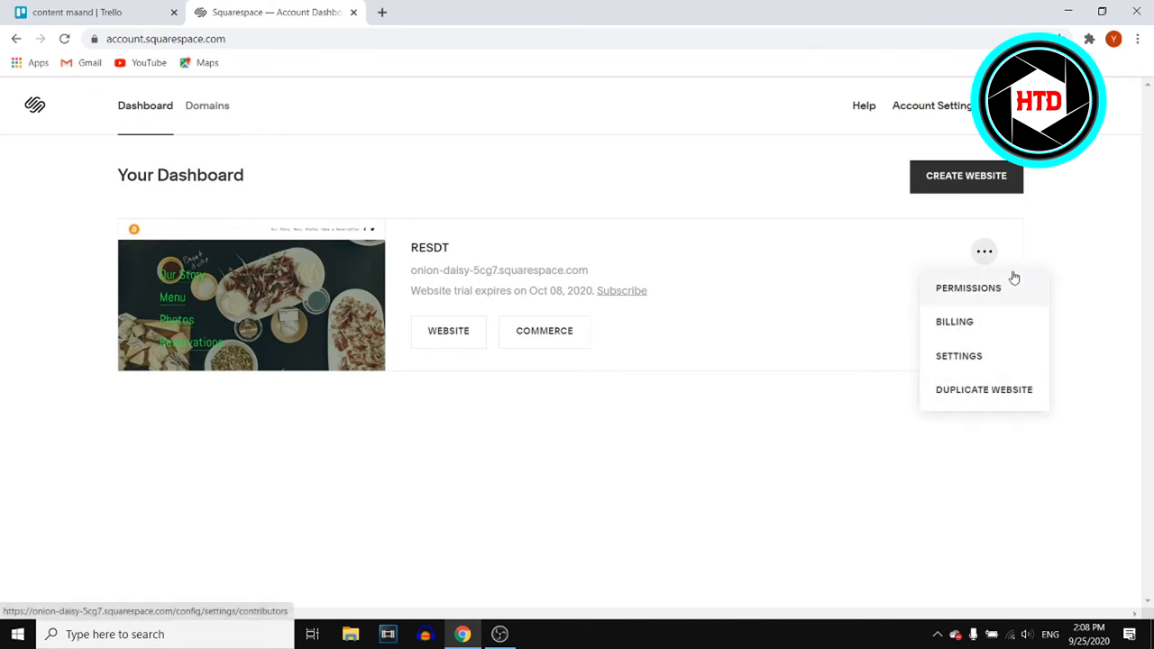
mouse_move(884, 378)
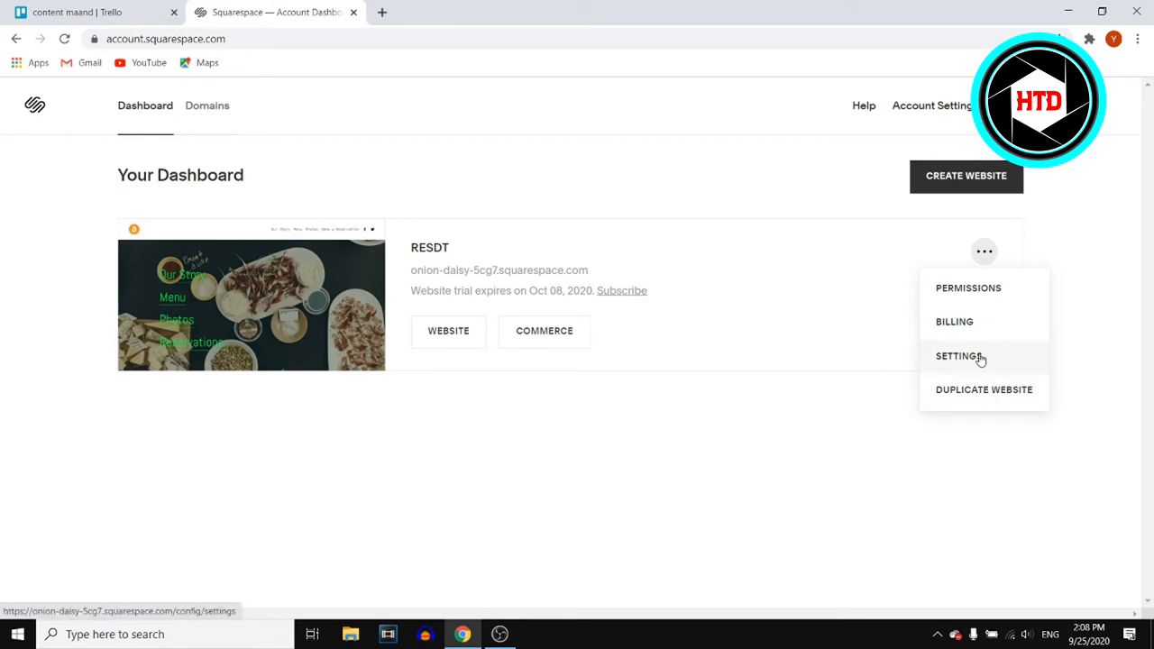
click(958, 356)
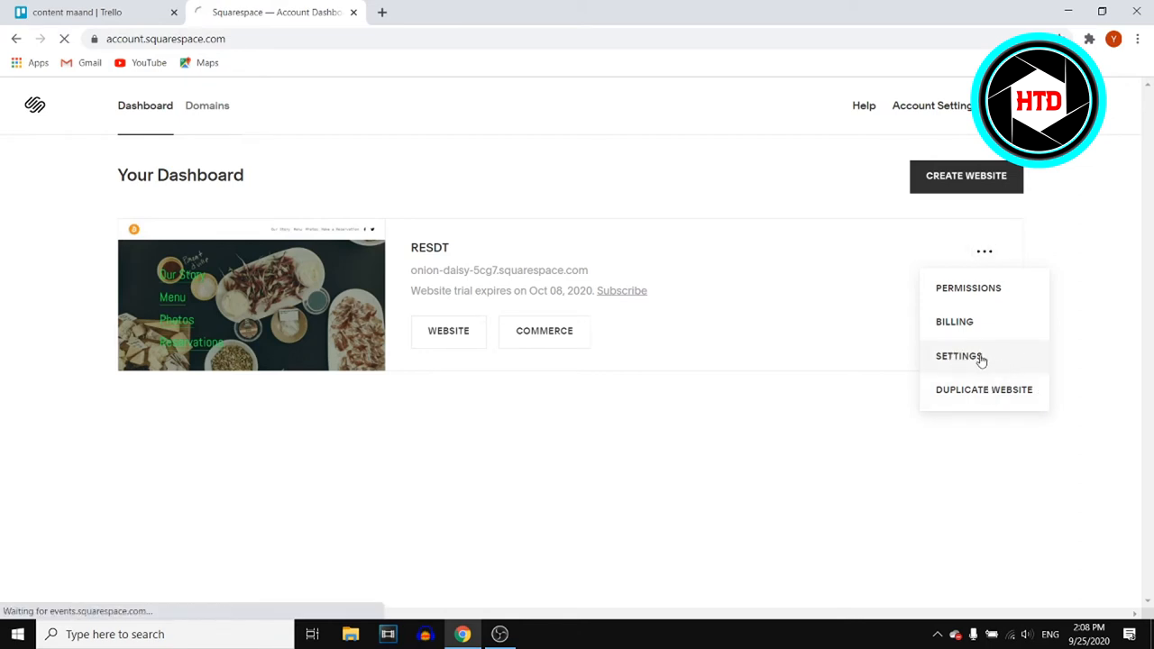
click(958, 355)
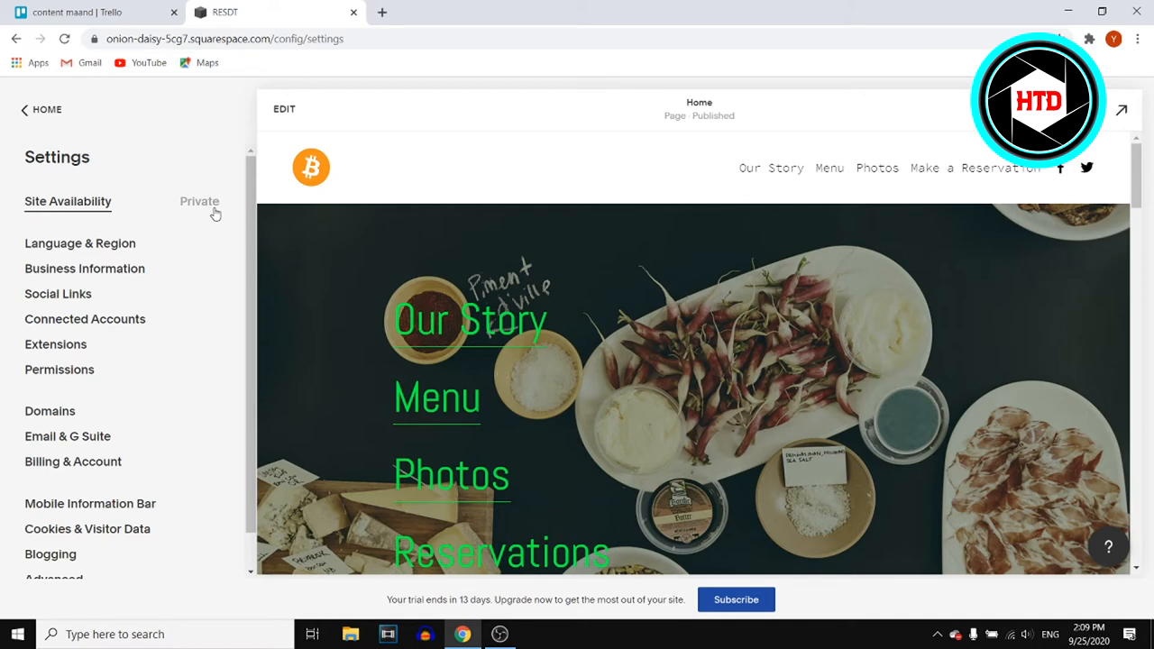
mouse_move(635, 438)
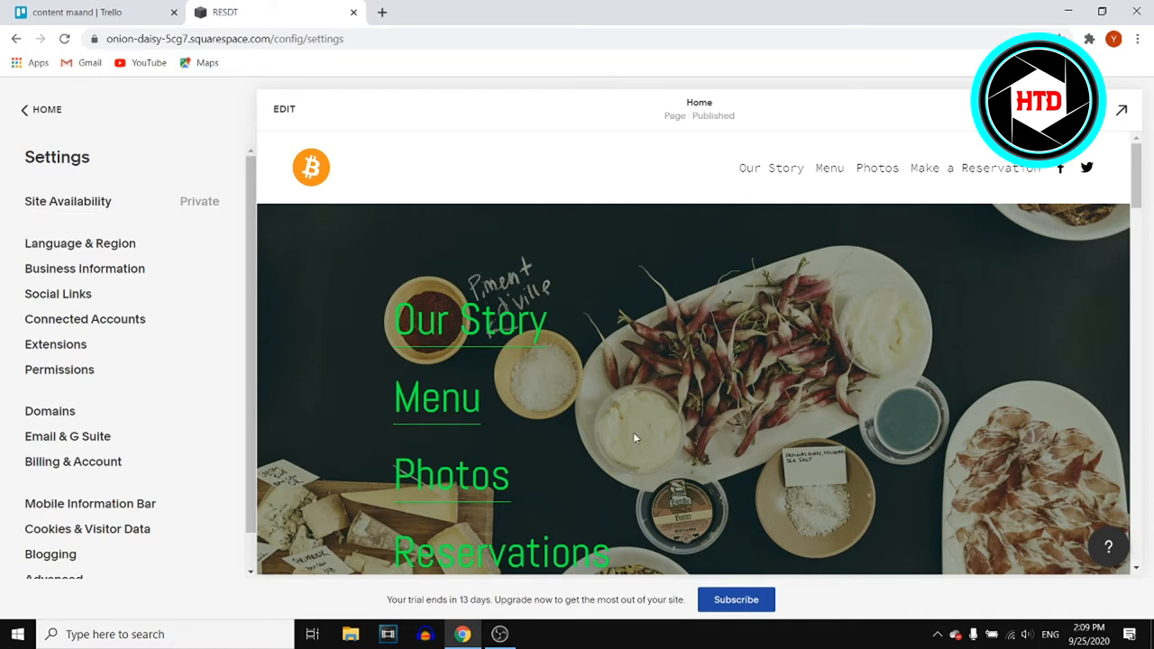
Reveal the Site Availability choices with Private currently selected.
click(69, 202)
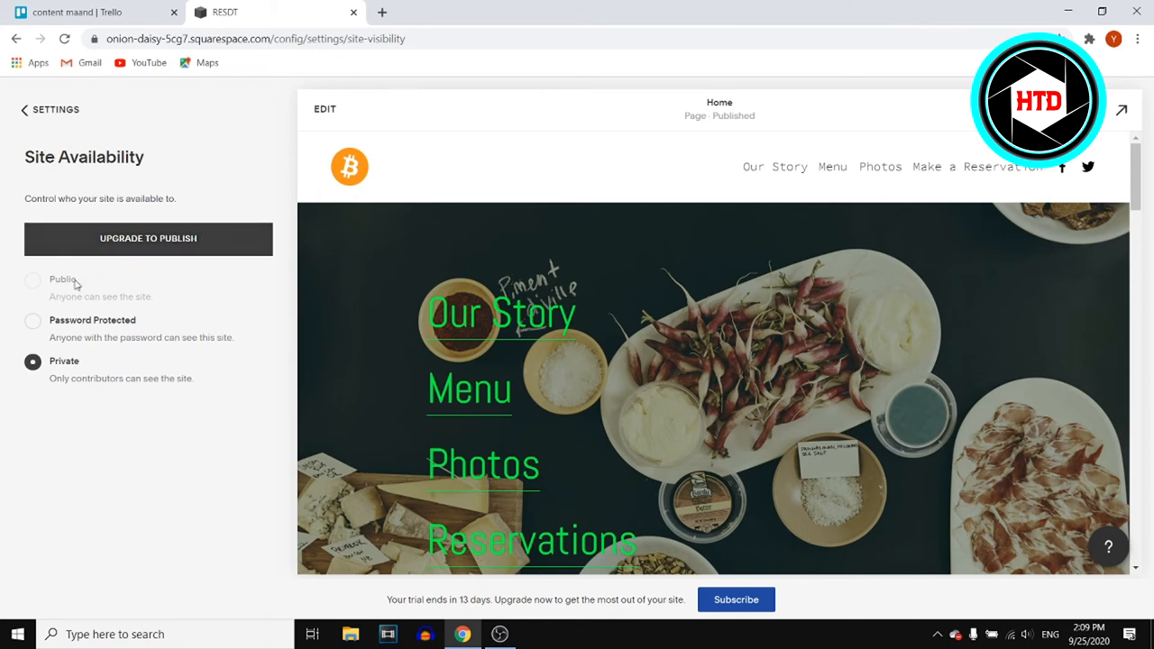
mouse_move(40, 287)
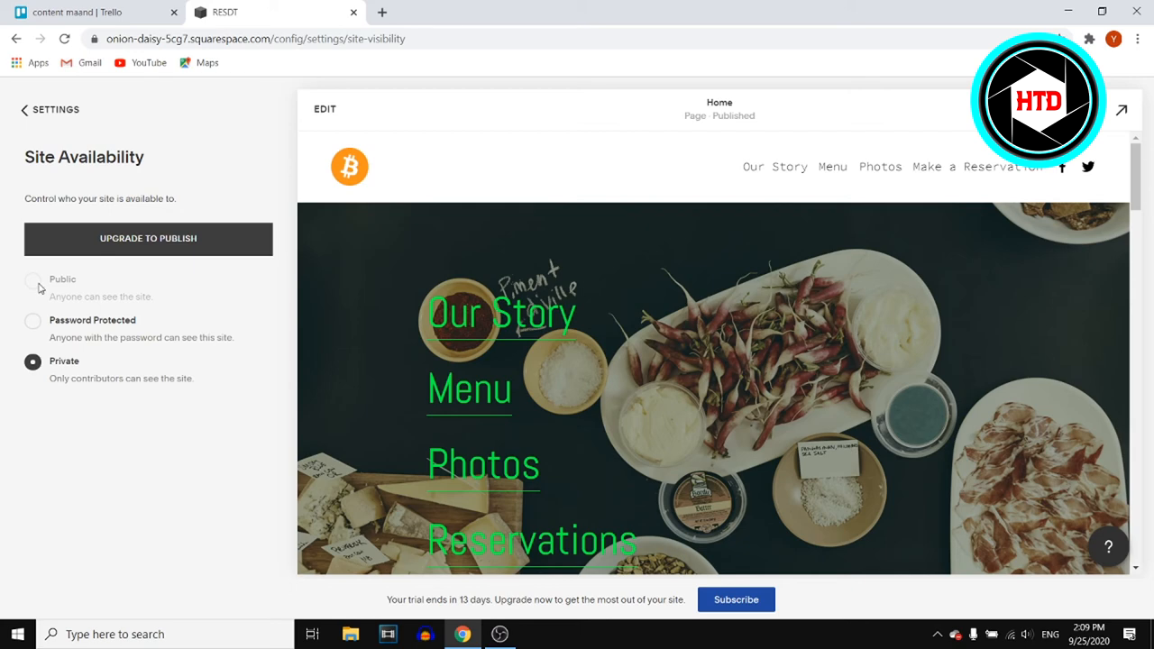
mouse_move(68, 279)
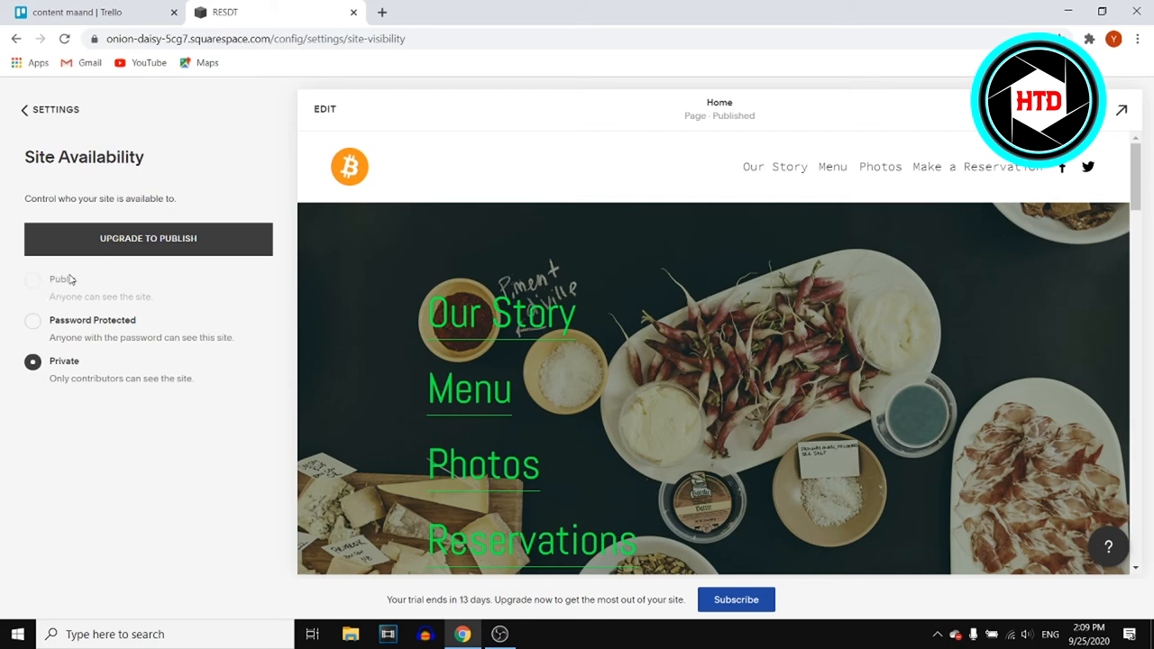
mouse_move(33, 135)
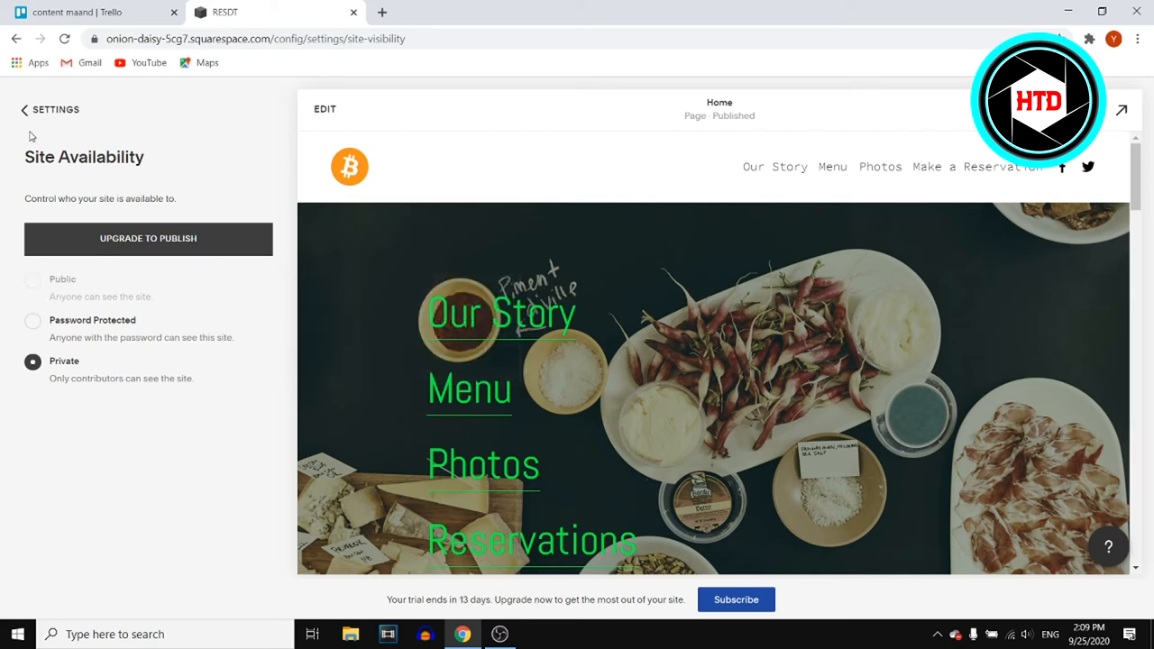